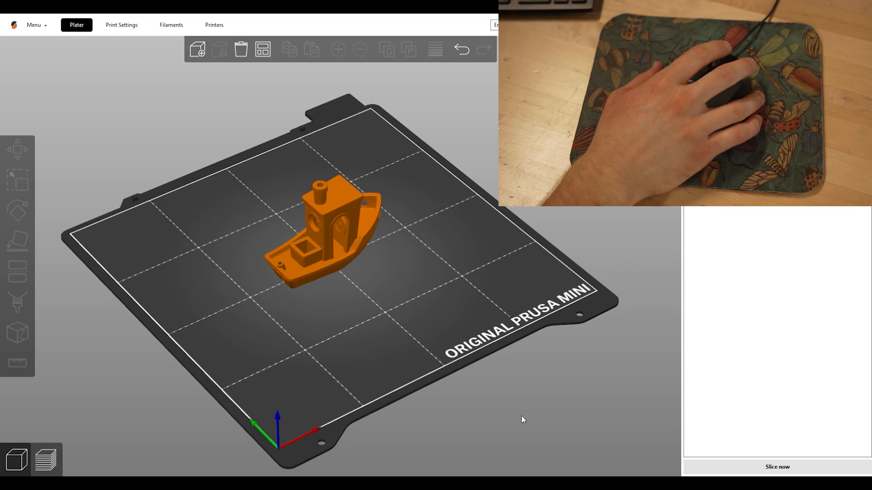
pyautogui.moveTo(523, 419)
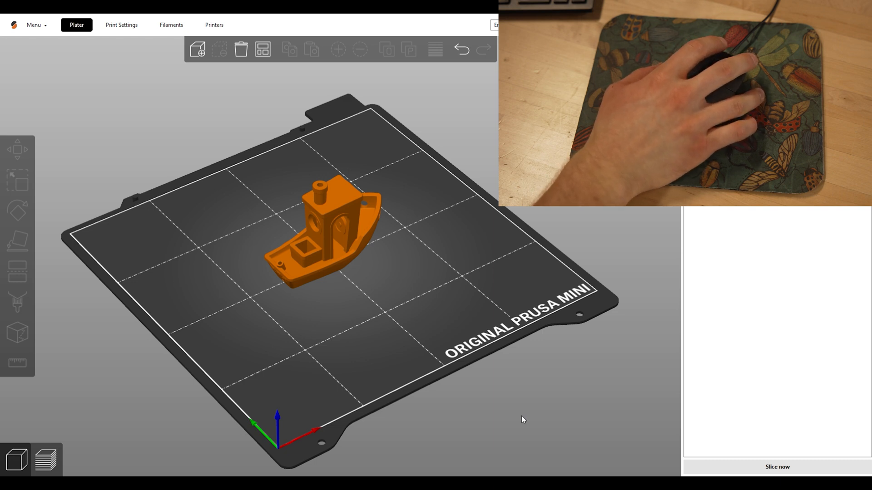
pyautogui.moveTo(491, 315)
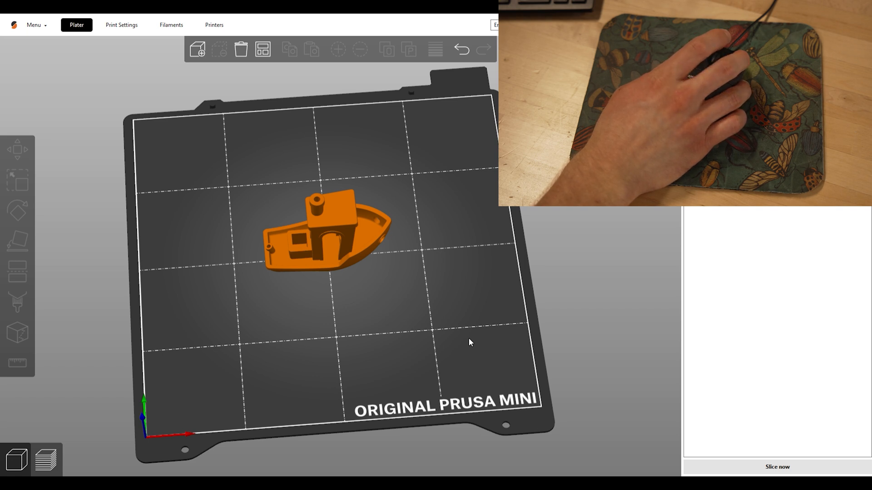
pyautogui.moveTo(453, 327)
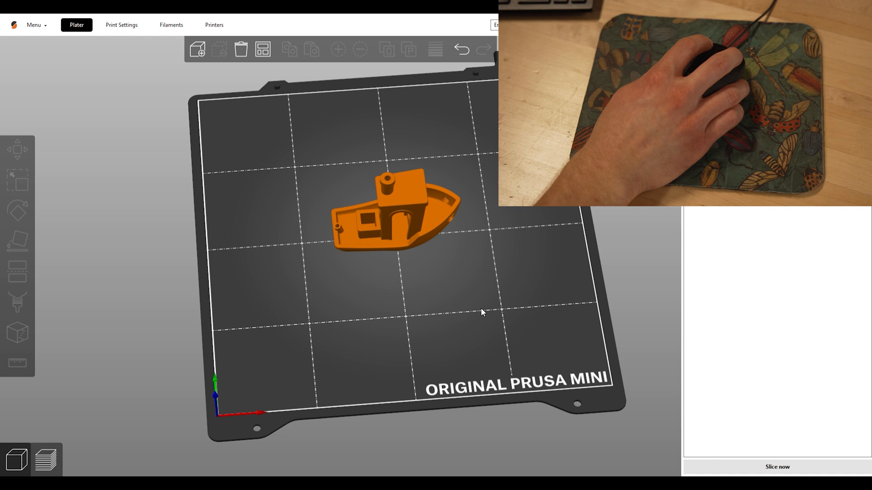
pyautogui.moveTo(498, 296)
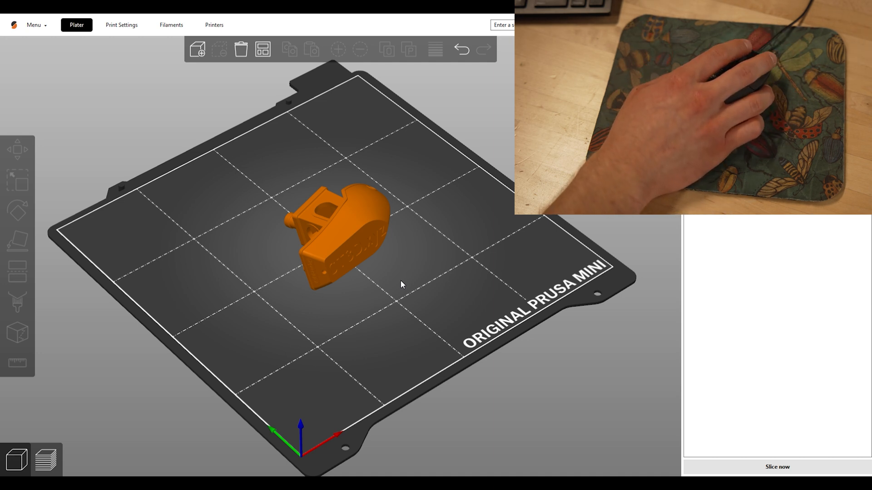
# Rotate the Benchy boat upright onto its hull, now about 53.7 × 51.3 × 36 mm
pyautogui.click(339, 239)
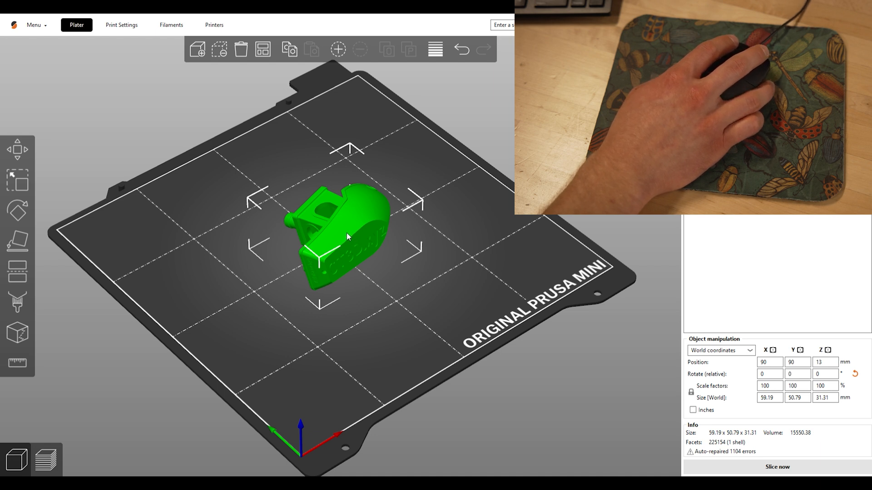
pyautogui.click(17, 212)
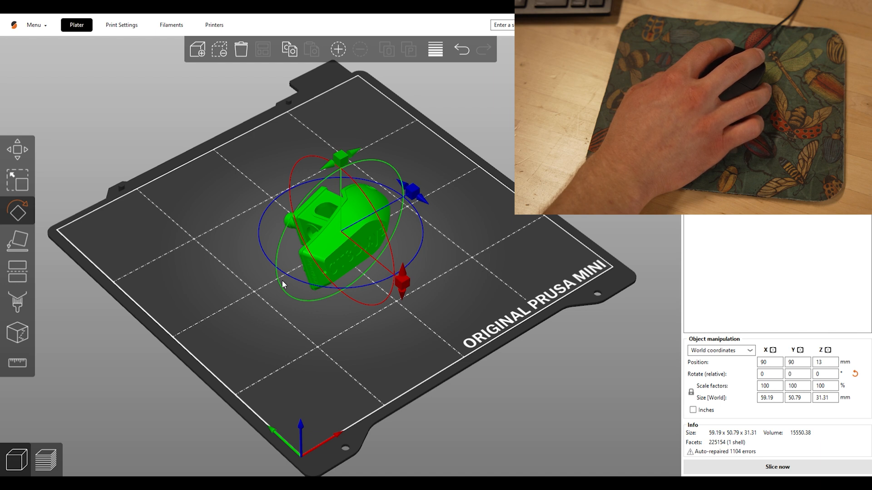
pyautogui.moveTo(258, 171)
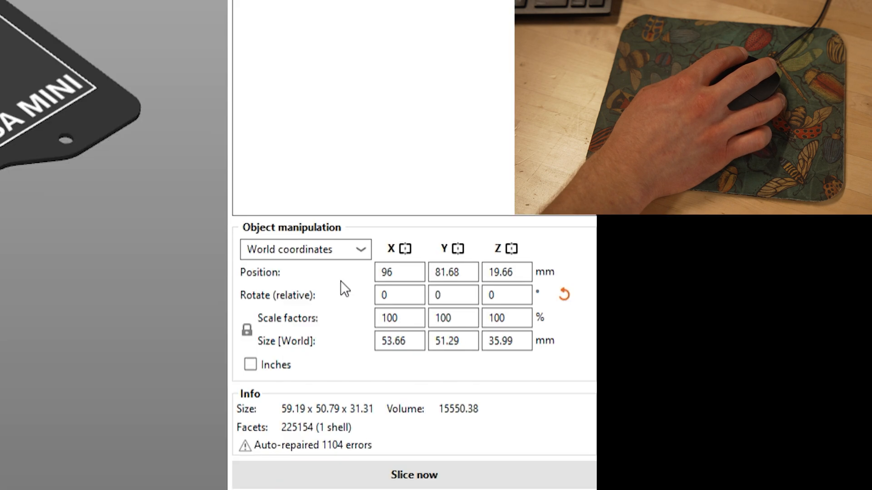
pyautogui.click(452, 271)
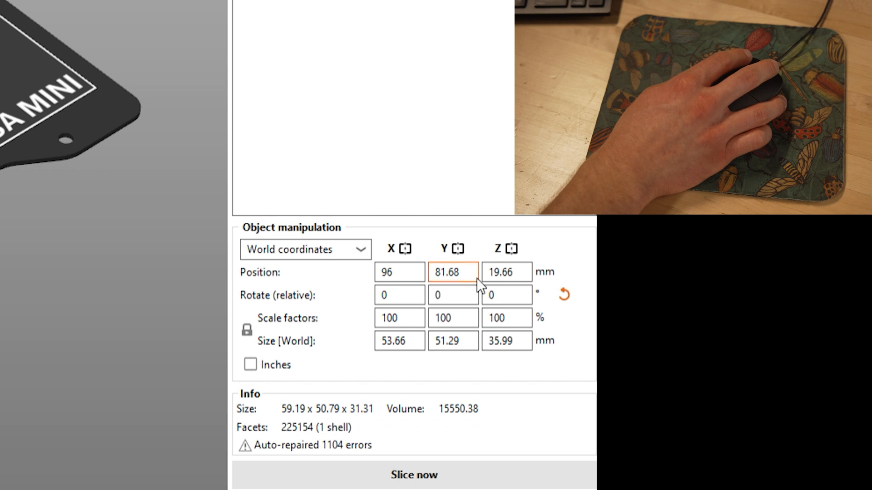
pyautogui.moveTo(348, 287)
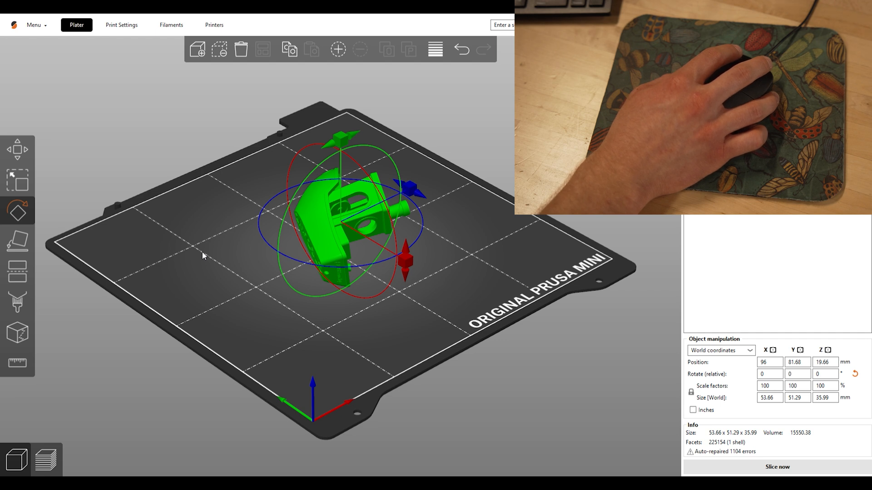
pyautogui.moveTo(40, 247)
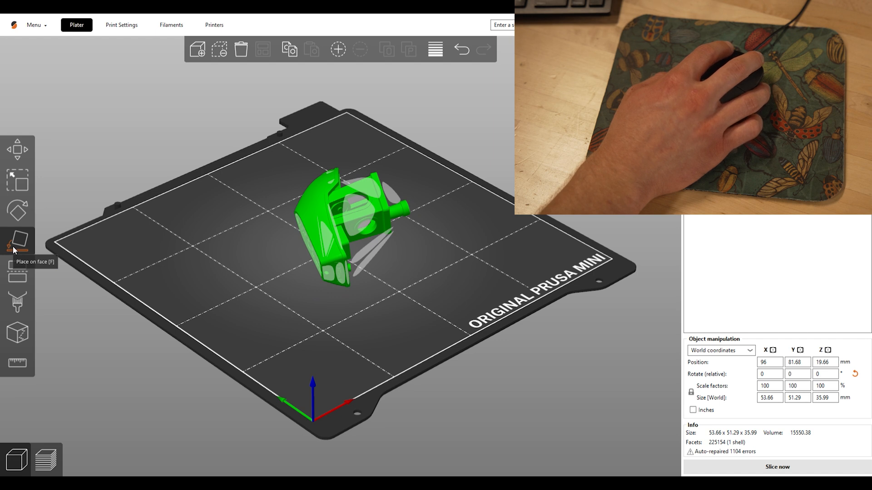
pyautogui.moveTo(94, 250)
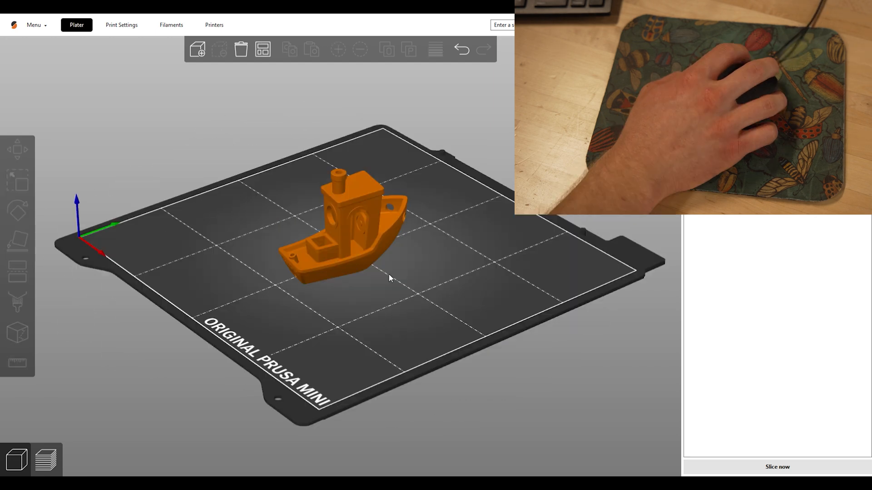
# Scale the upright Benchy boat up to about 33 × 60.7 × 48 mm
pyautogui.click(366, 225)
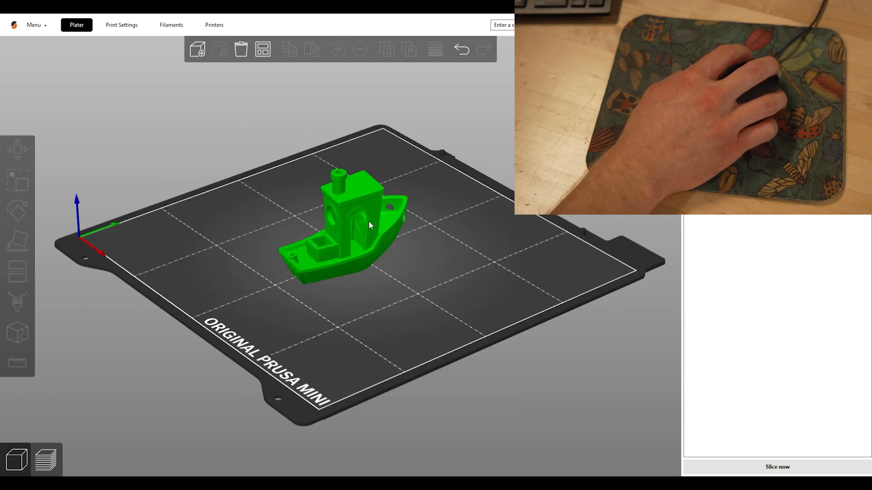
pyautogui.click(356, 234)
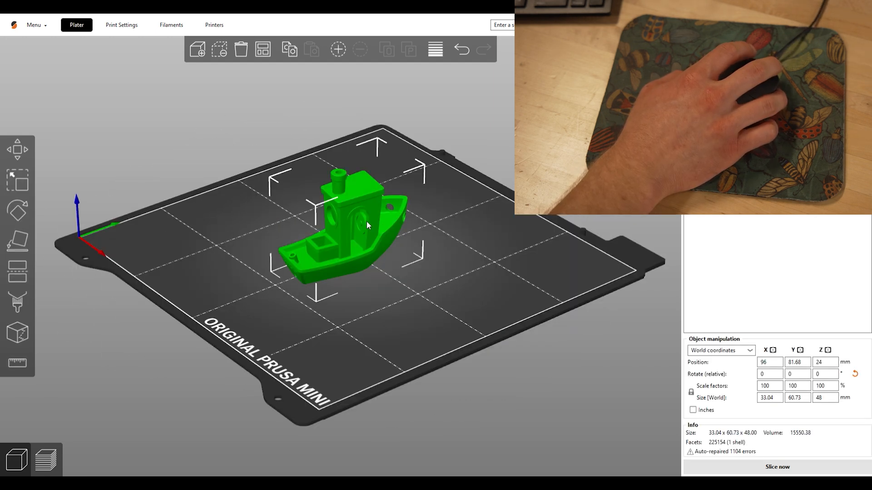
pyautogui.moveTo(17, 181)
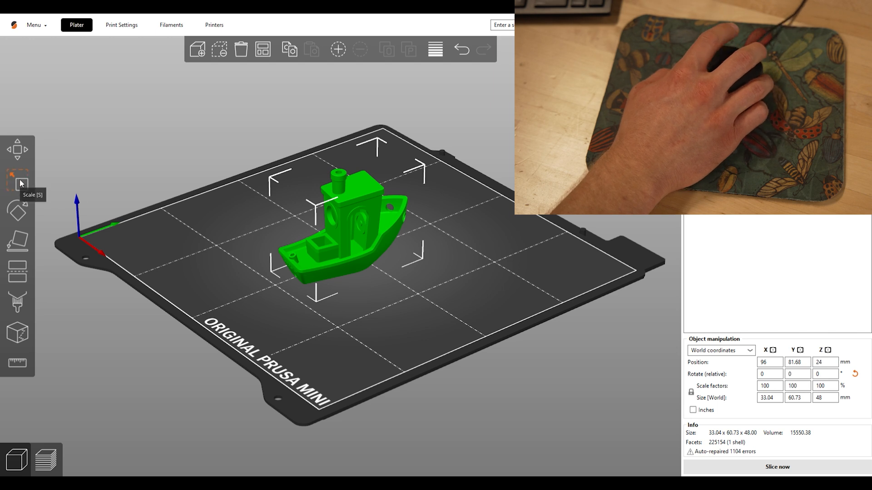
pyautogui.click(19, 183)
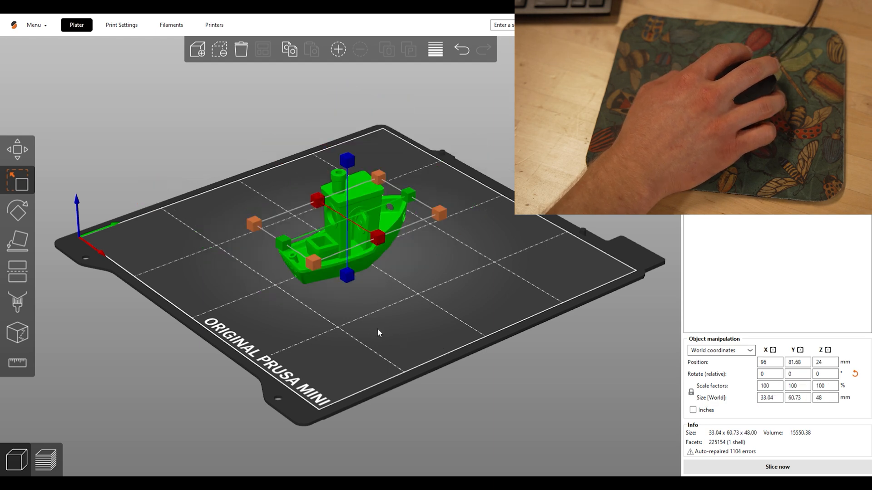
pyautogui.moveTo(358, 327)
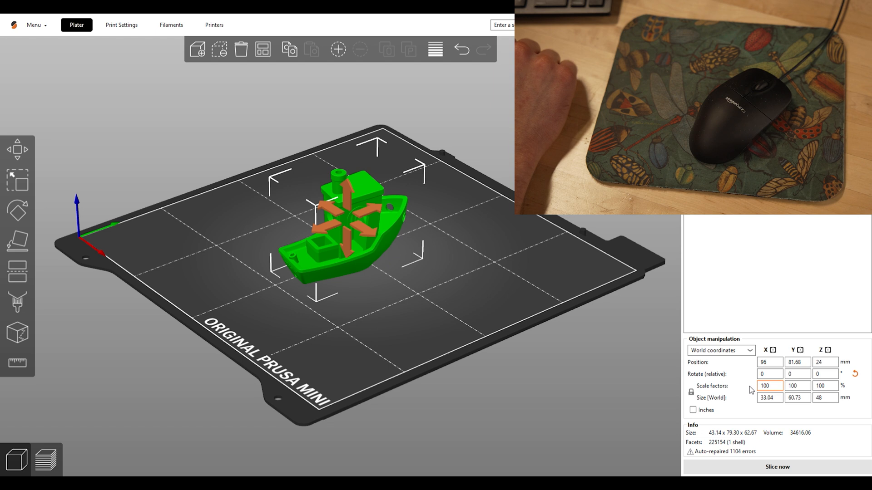
pyautogui.moveTo(683, 400)
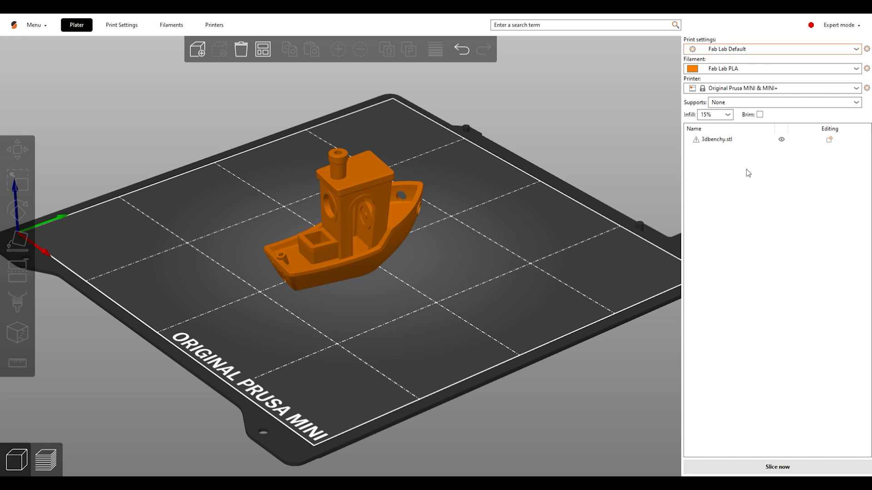
pyautogui.moveTo(746, 180)
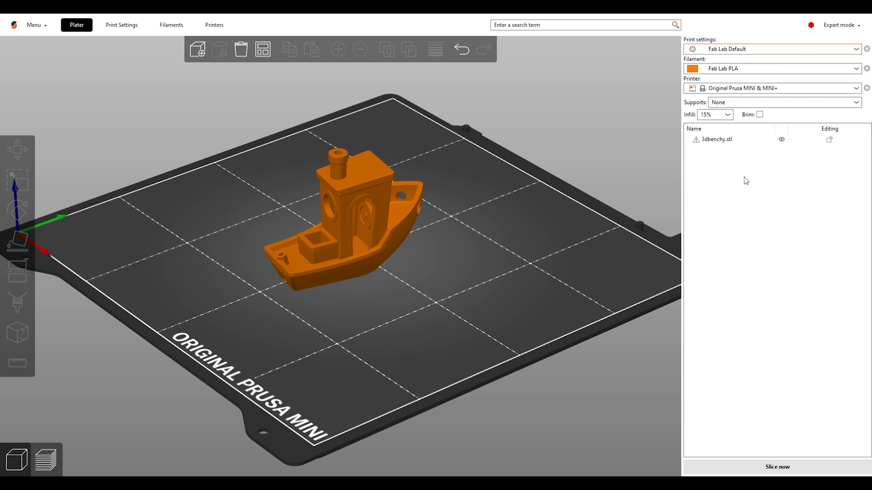
pyautogui.moveTo(740, 174)
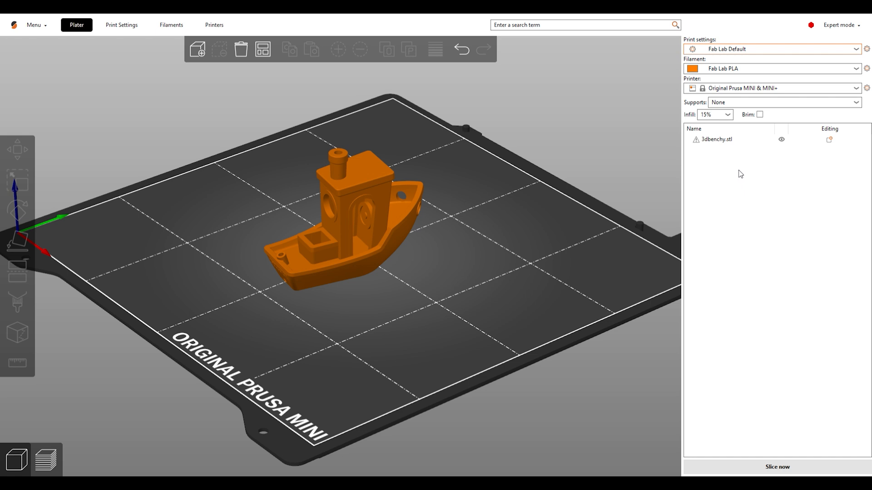
pyautogui.moveTo(742, 179)
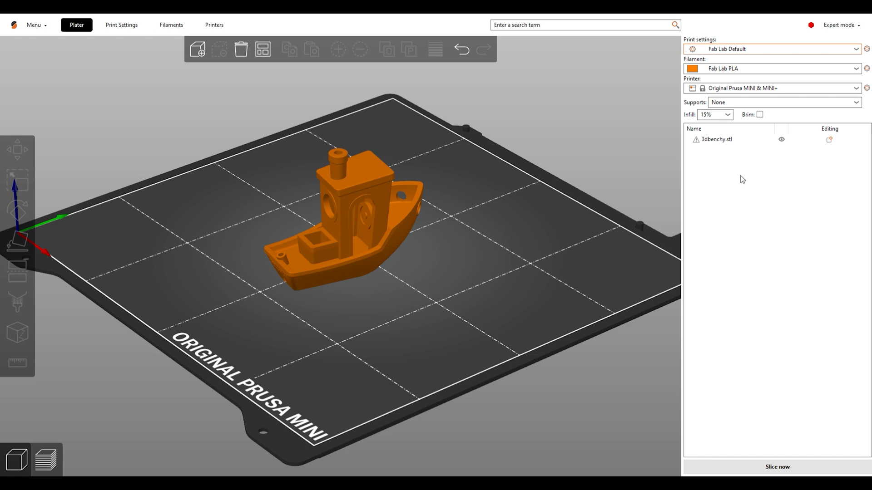
pyautogui.moveTo(738, 182)
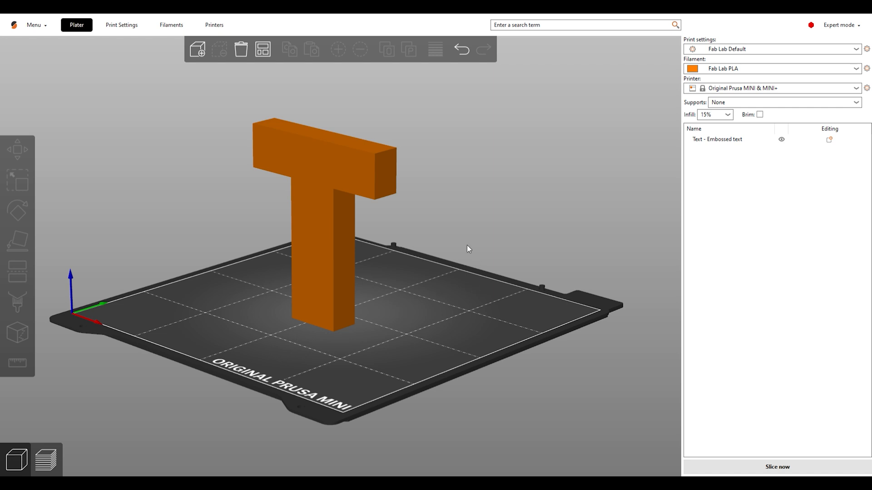
# Enable supports Everywhere for the upright T-shaped text and slice it
pyautogui.click(378, 202)
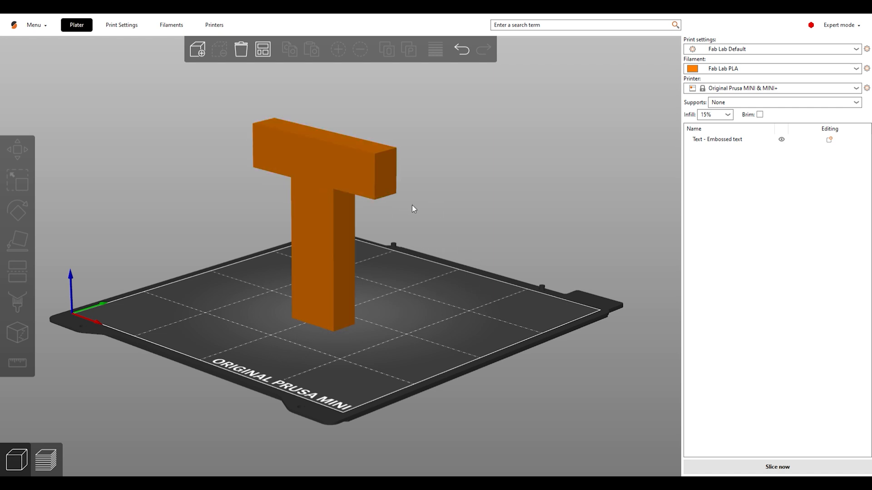
pyautogui.moveTo(481, 267)
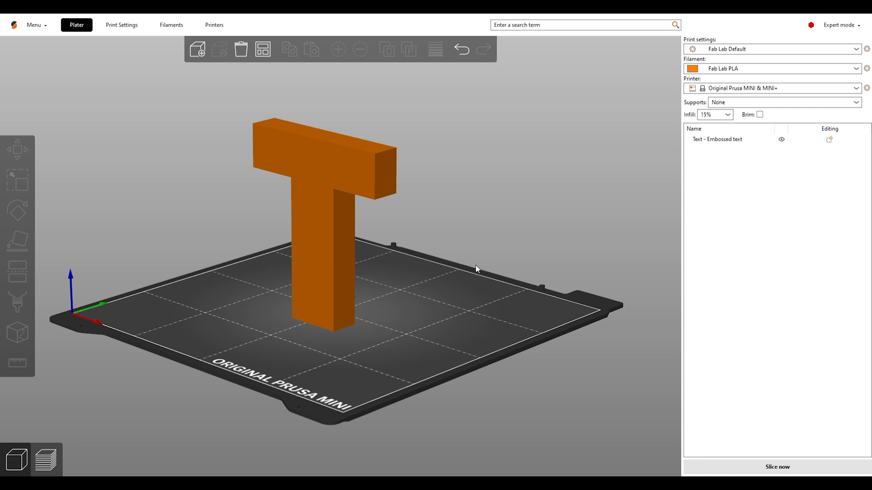
pyautogui.moveTo(430, 216)
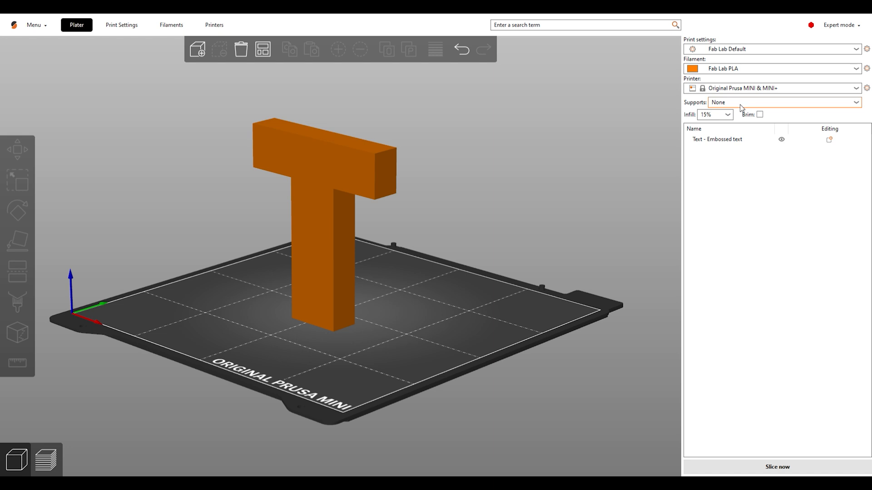
pyautogui.moveTo(737, 142)
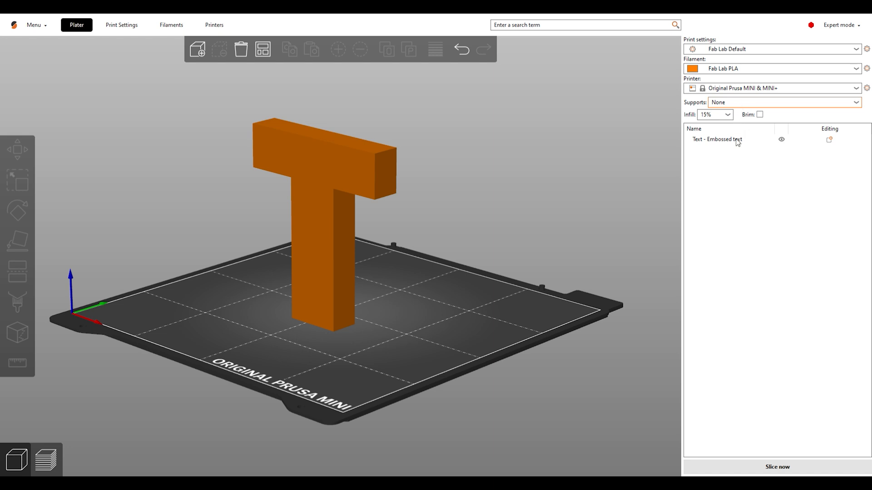
pyautogui.click(784, 102)
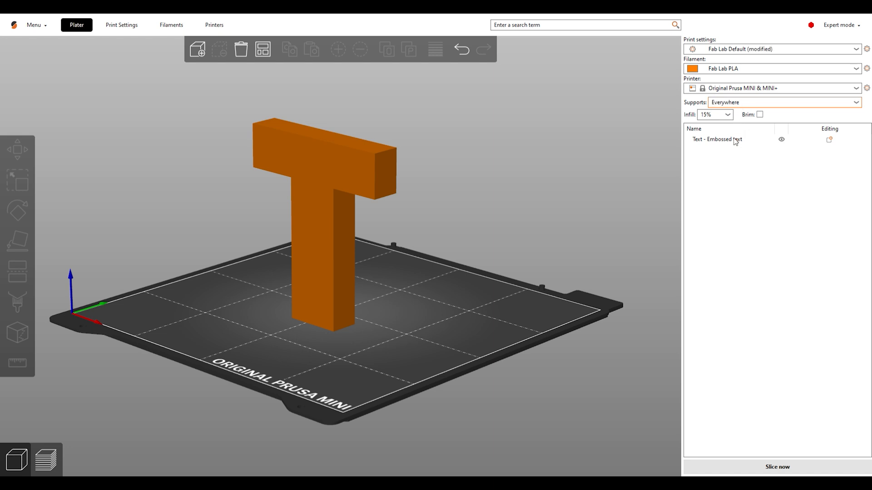
pyautogui.click(777, 466)
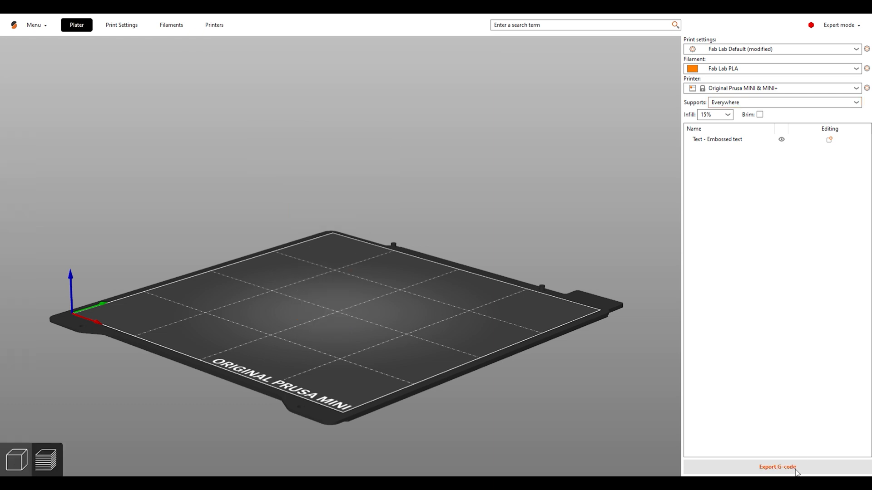
# Lay the T flat, reslice without supports to about 1h29m and 20.8 g, and check the layers in Preview
pyautogui.click(777, 466)
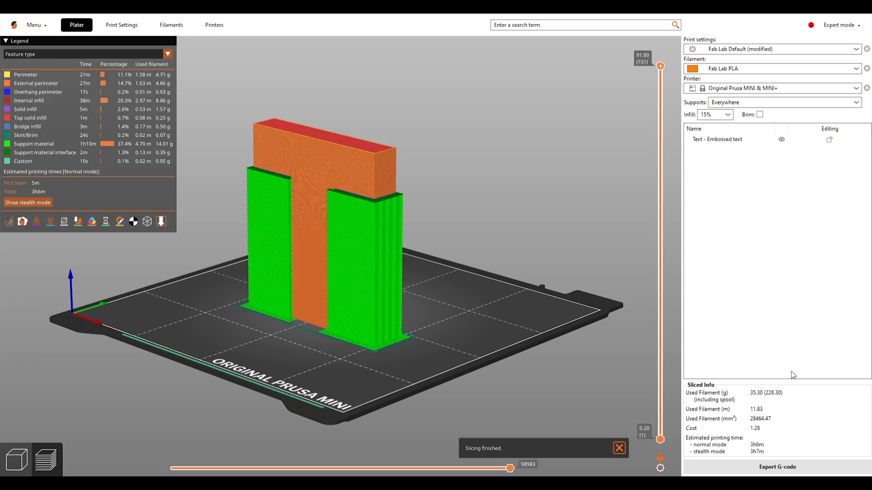
pyautogui.click(16, 460)
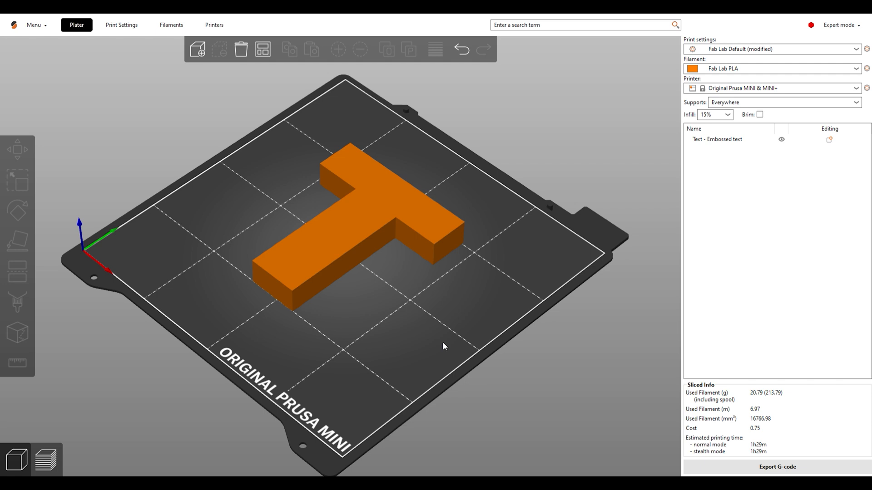
pyautogui.moveTo(475, 334)
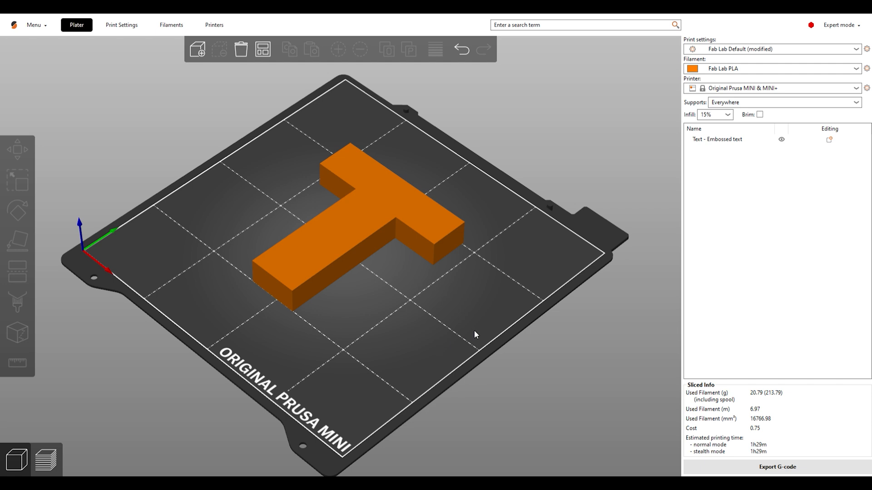
pyautogui.click(48, 460)
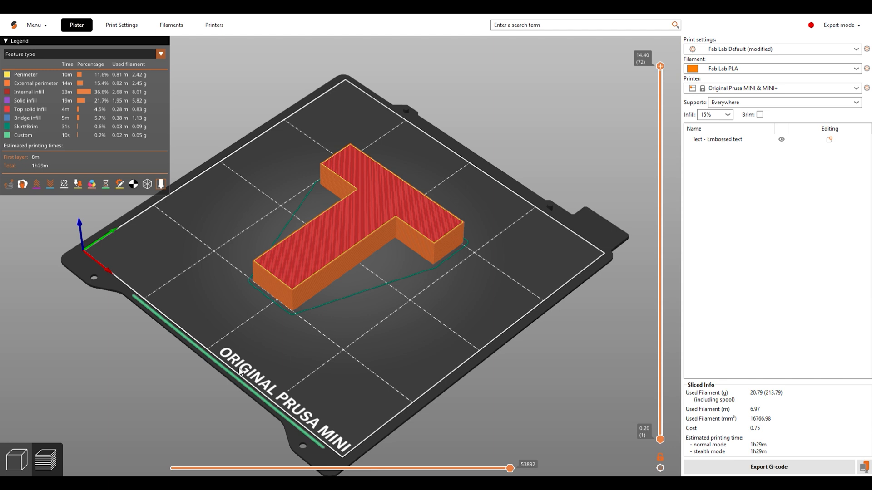
pyautogui.moveTo(17, 458)
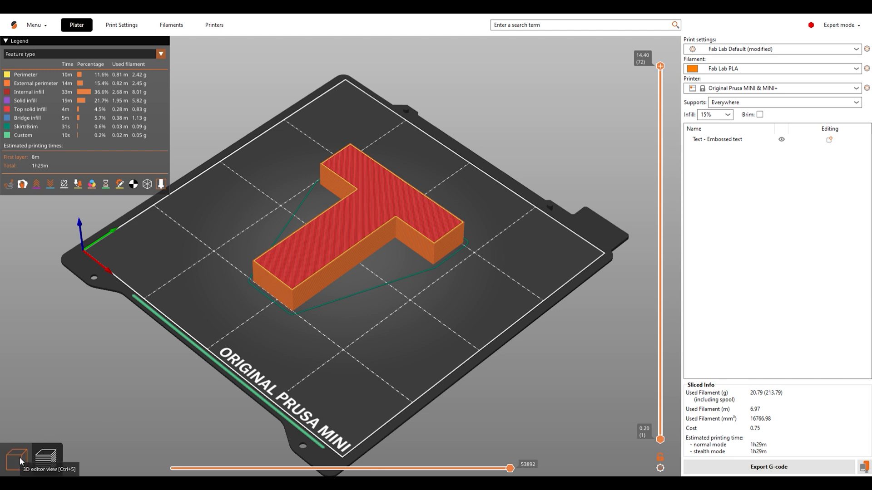
pyautogui.click(16, 456)
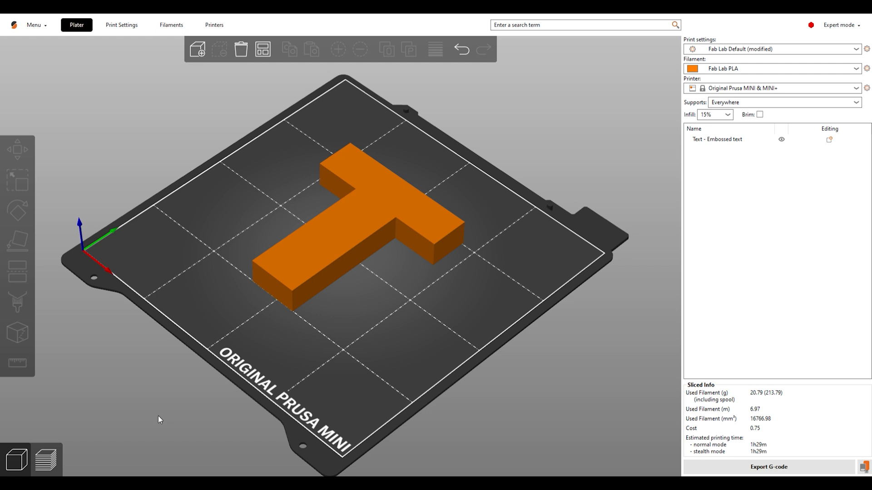
pyautogui.moveTo(146, 402)
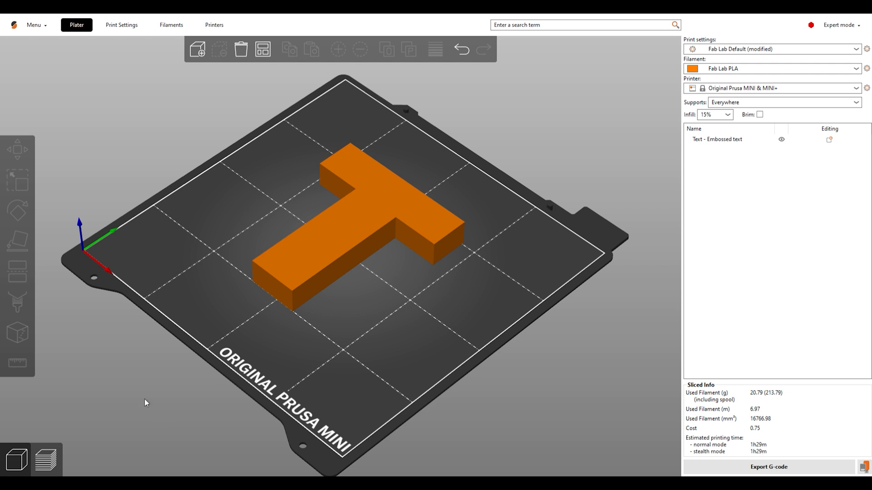
pyautogui.moveTo(207, 396)
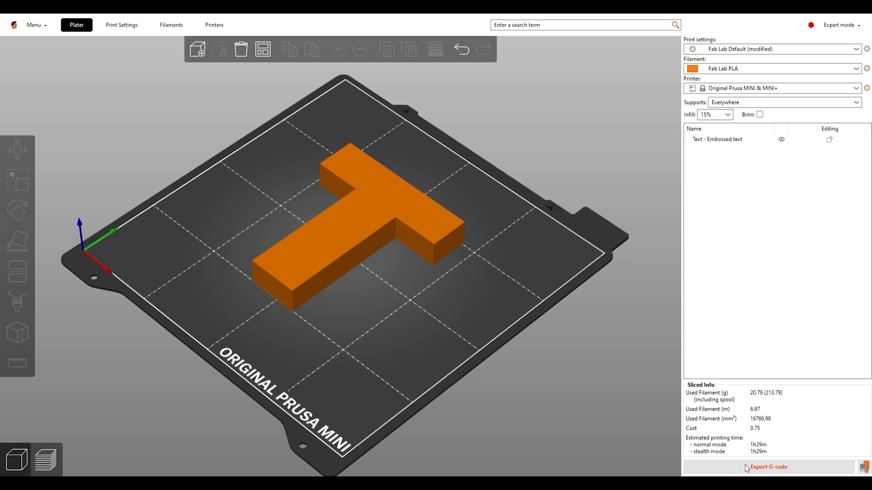
pyautogui.moveTo(54, 226)
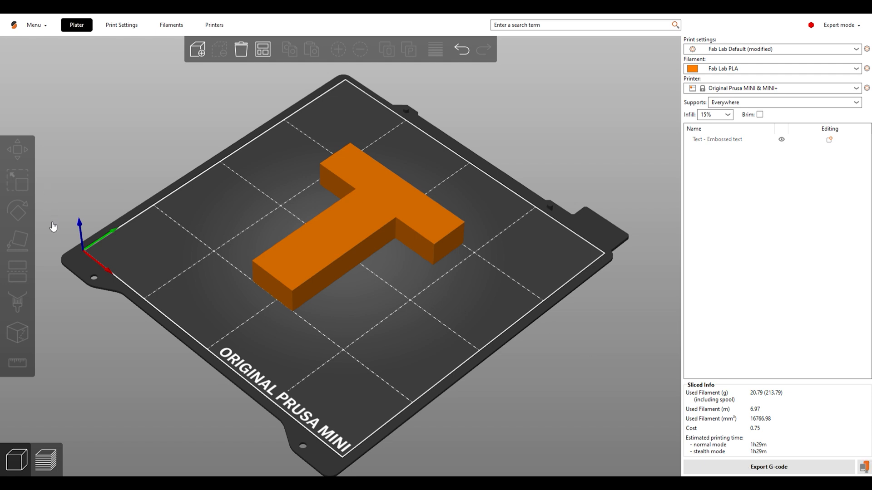
pyautogui.moveTo(188, 277)
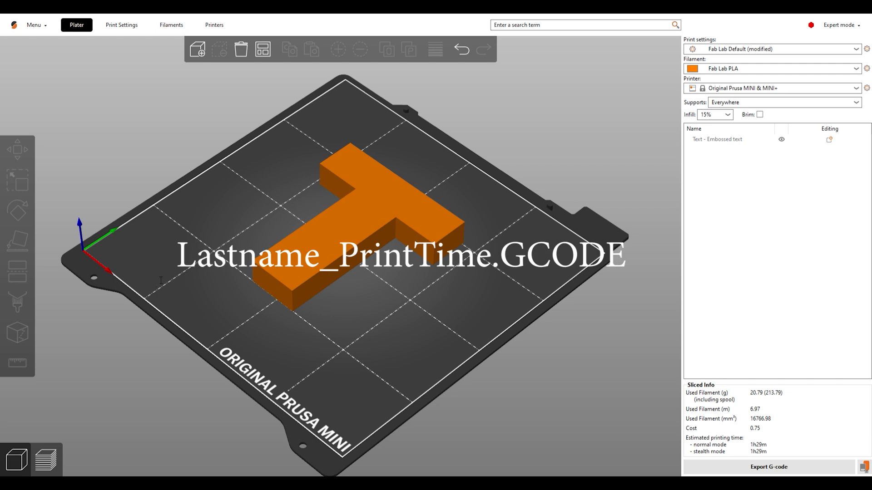
pyautogui.moveTo(44, 279)
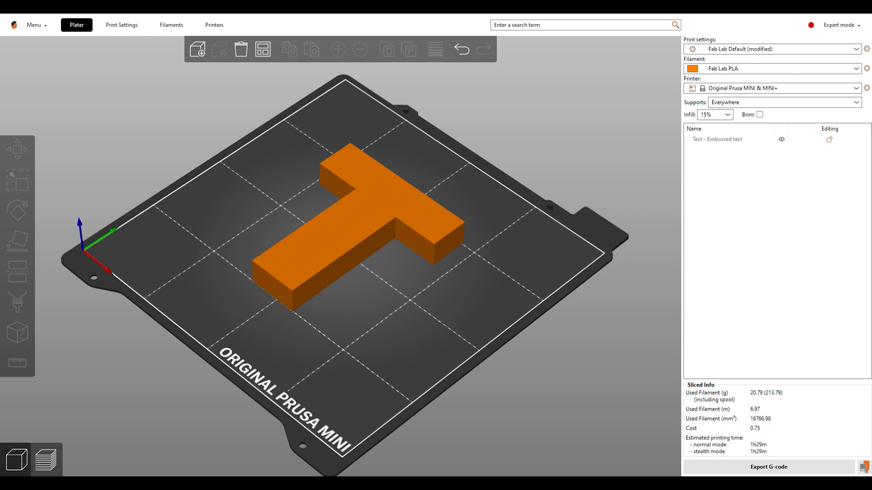
pyautogui.moveTo(521, 312)
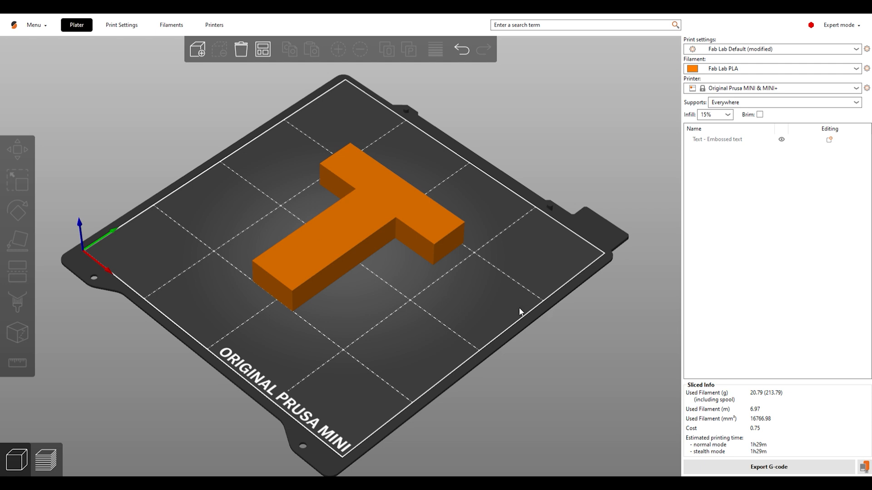
pyautogui.moveTo(590, 302)
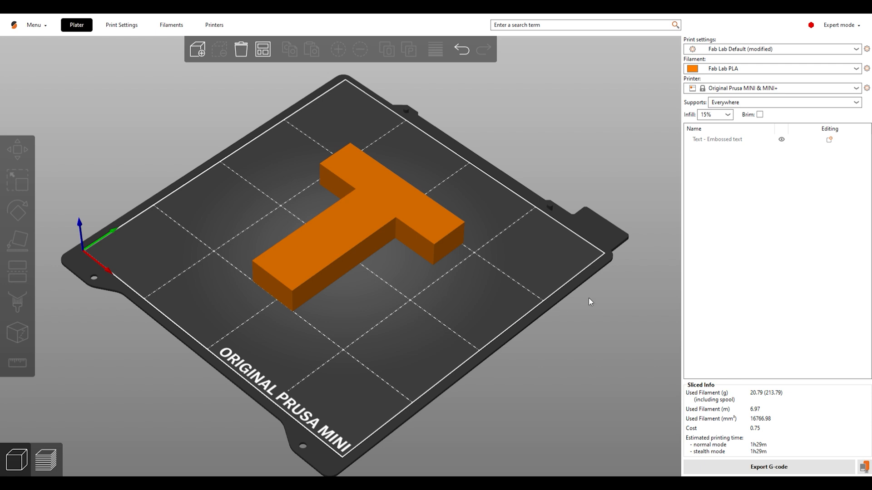
# Save the flat T's G-code to USB drive D:, named after the 1h29m print time
pyautogui.click(768, 466)
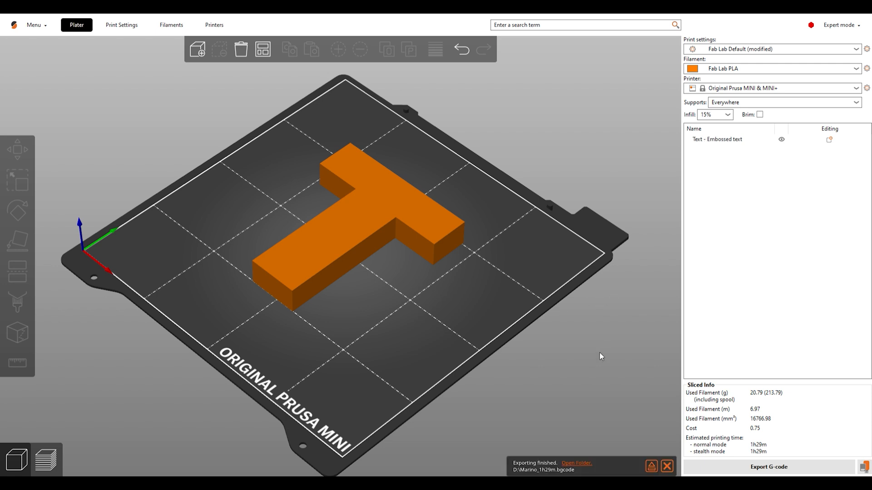
pyautogui.moveTo(601, 362)
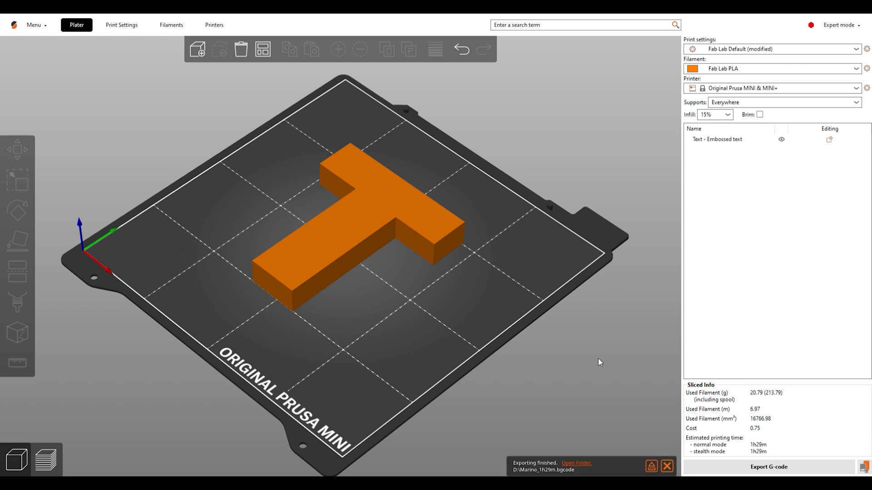